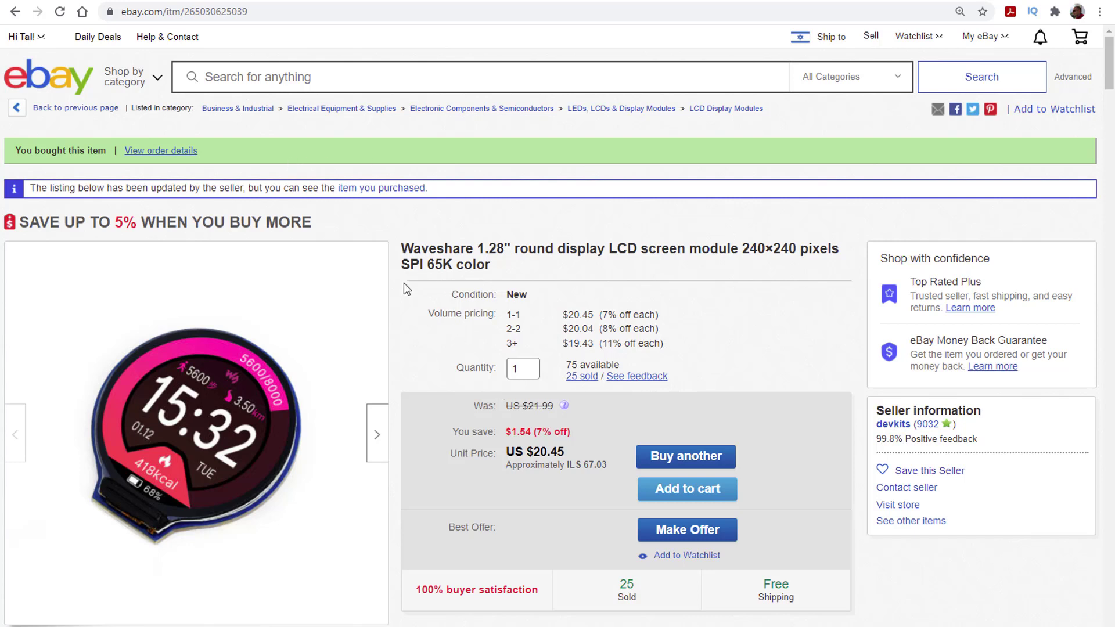
# Scroll through the module page and highlight its operating voltage value.
pyautogui.scroll(-3)
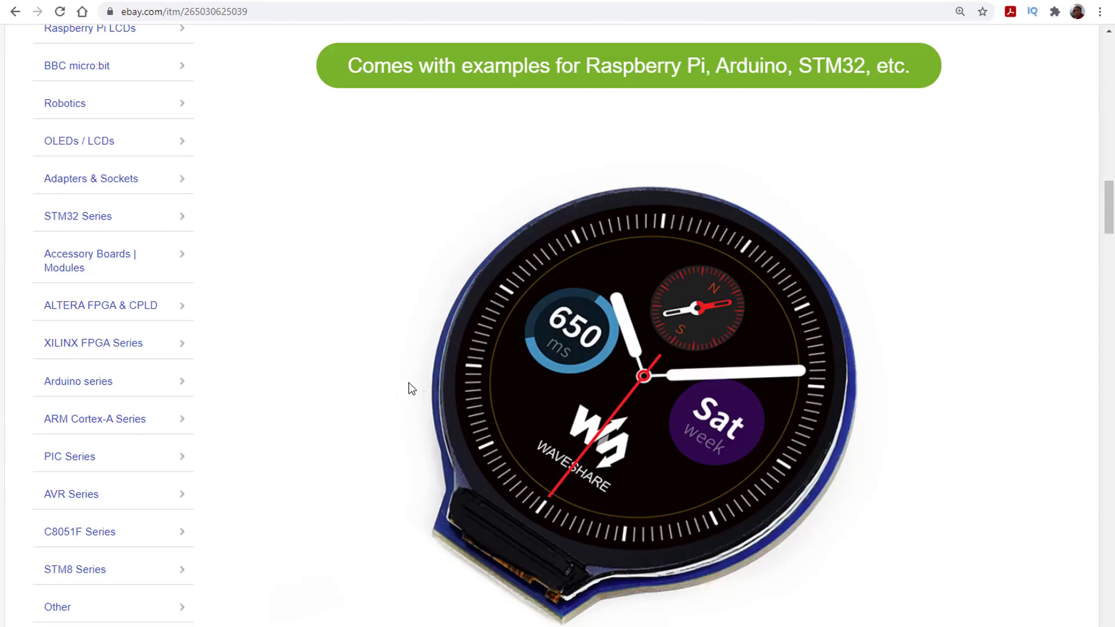
pyautogui.scroll(-3)
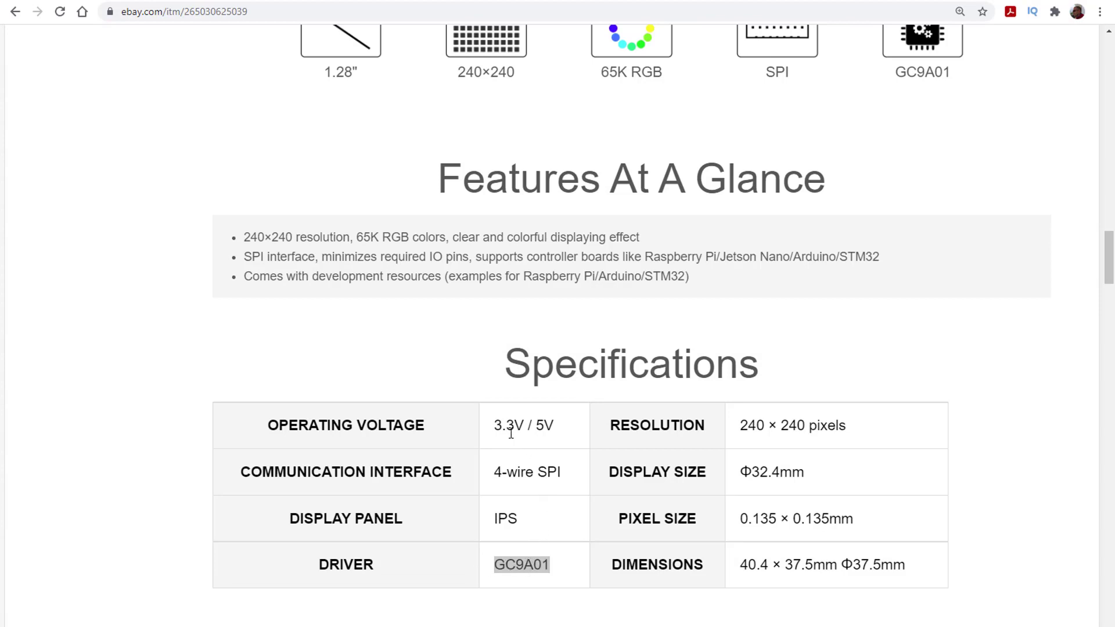
pyautogui.doubleClick(523, 425)
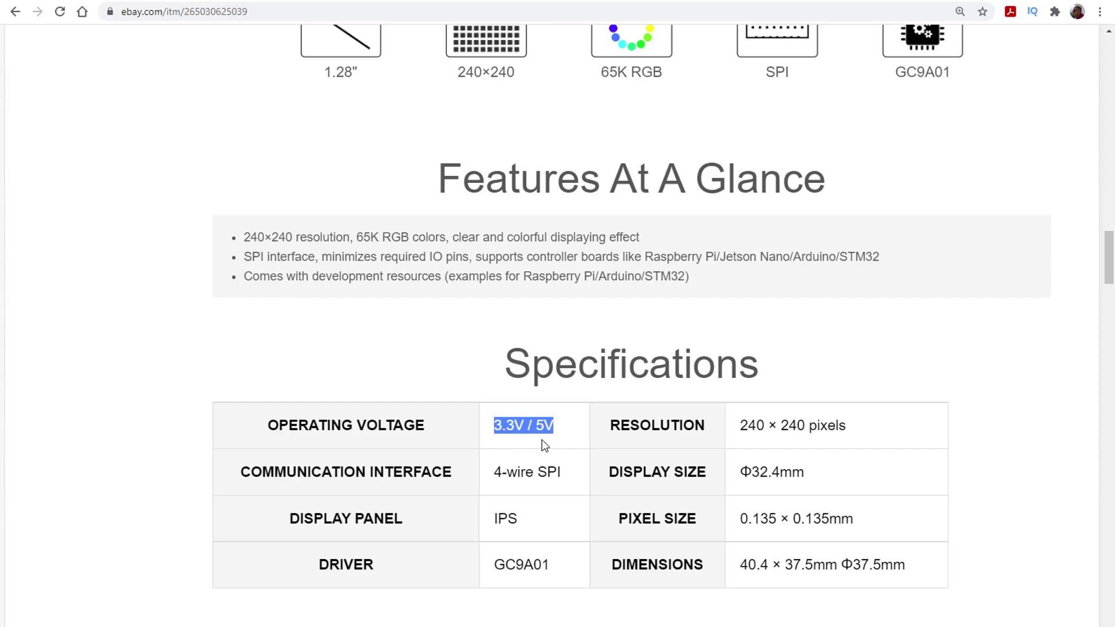
pyautogui.moveTo(547, 493)
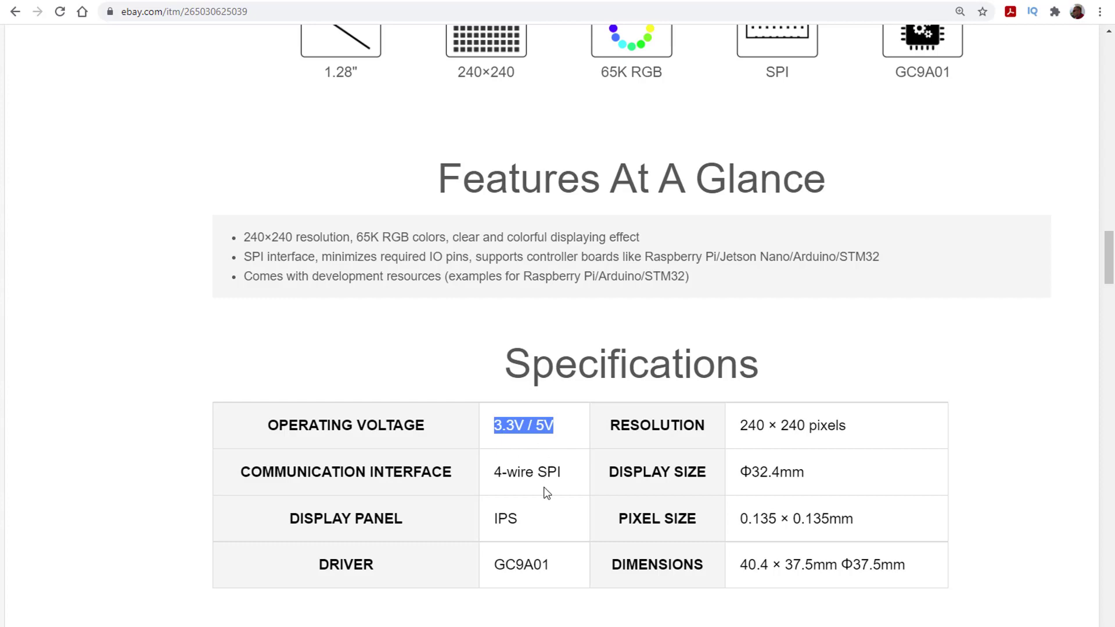
pyautogui.scroll(-3)
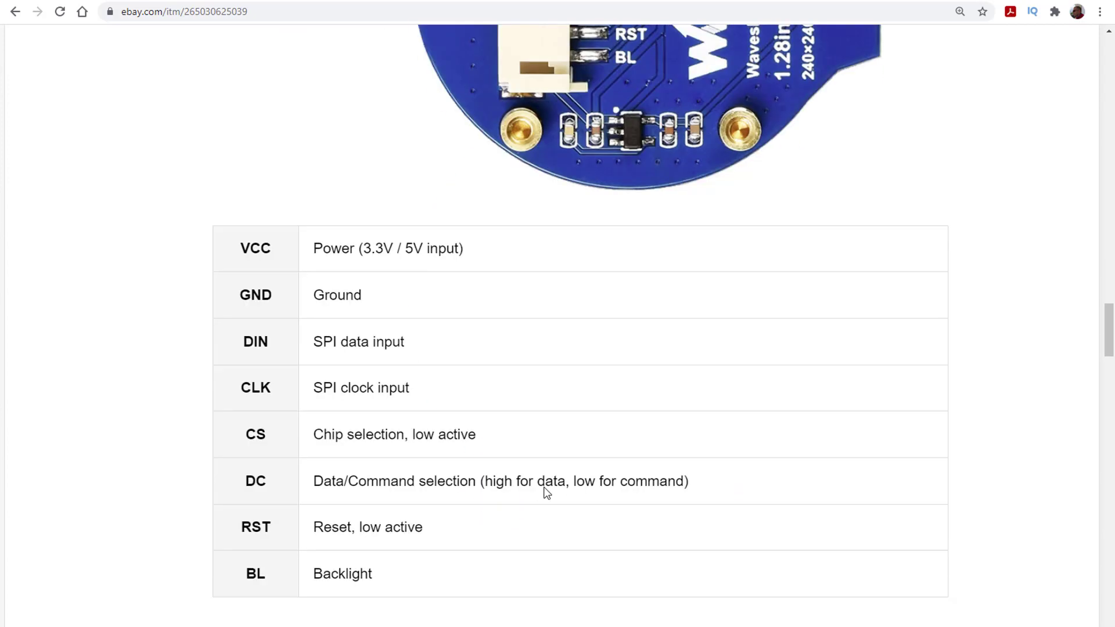
pyautogui.scroll(-3)
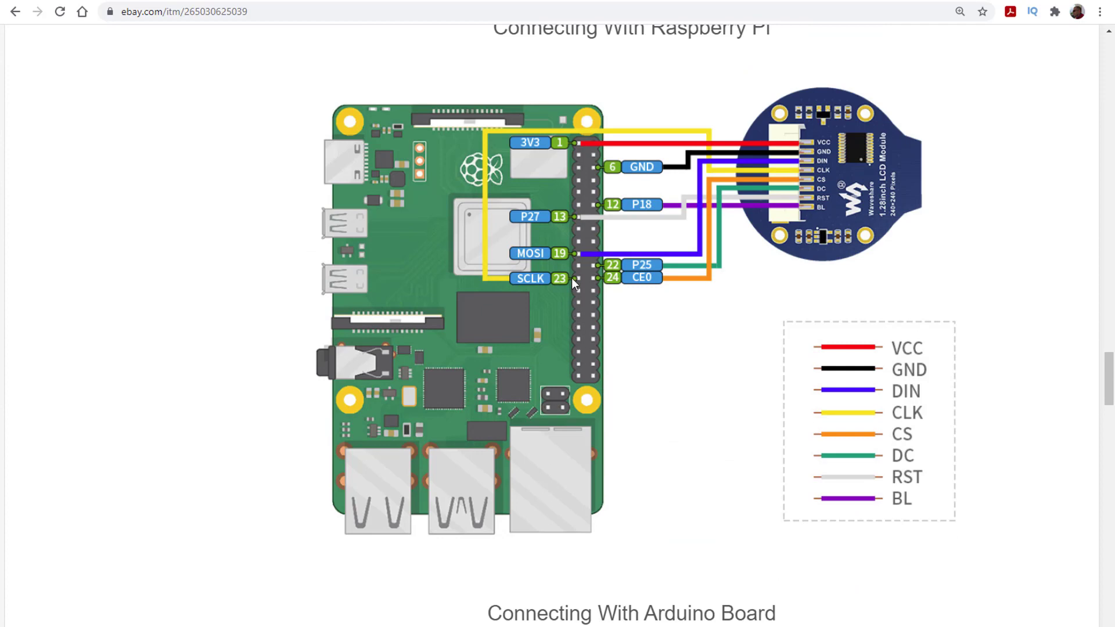
pyautogui.moveTo(586, 335)
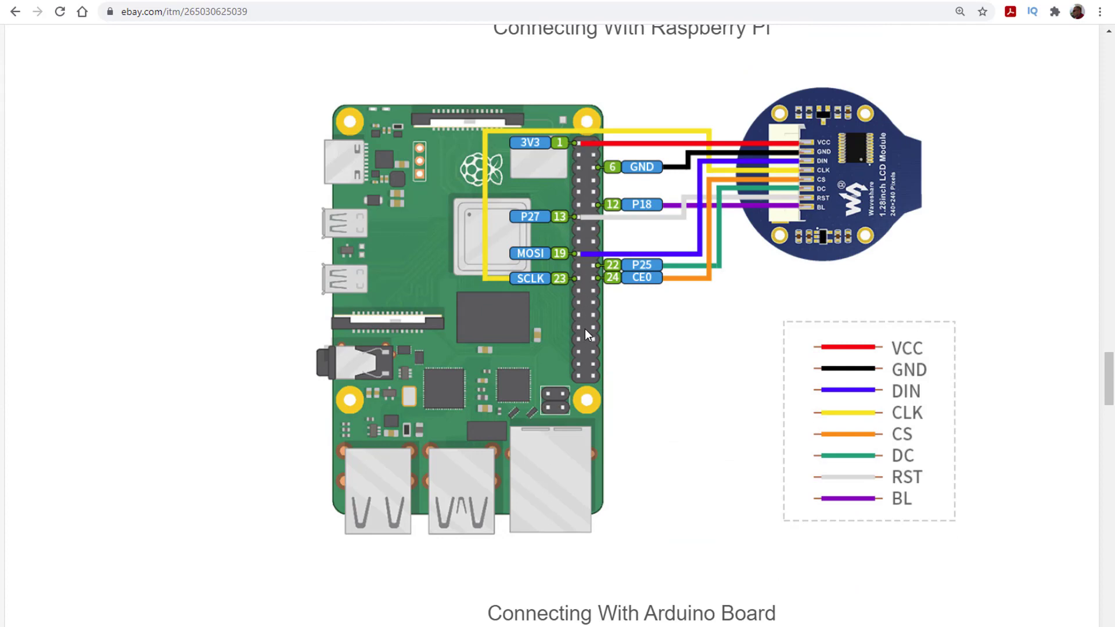
# Scroll the search results and open the Arduino_GFX GitHub result.
pyautogui.scroll(-3)
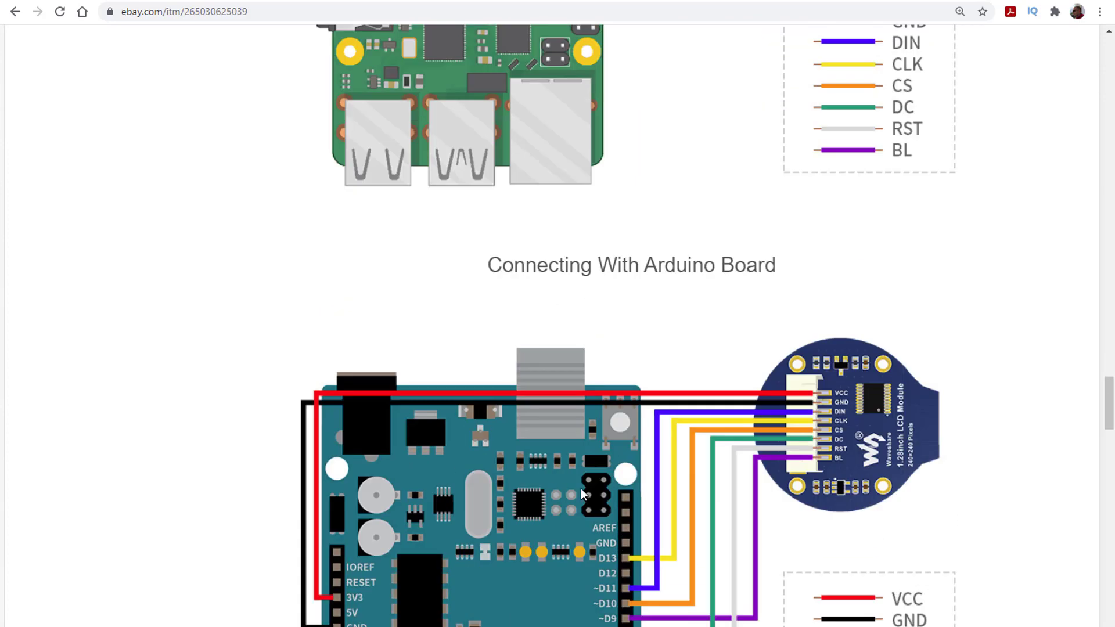
pyautogui.moveTo(656, 609)
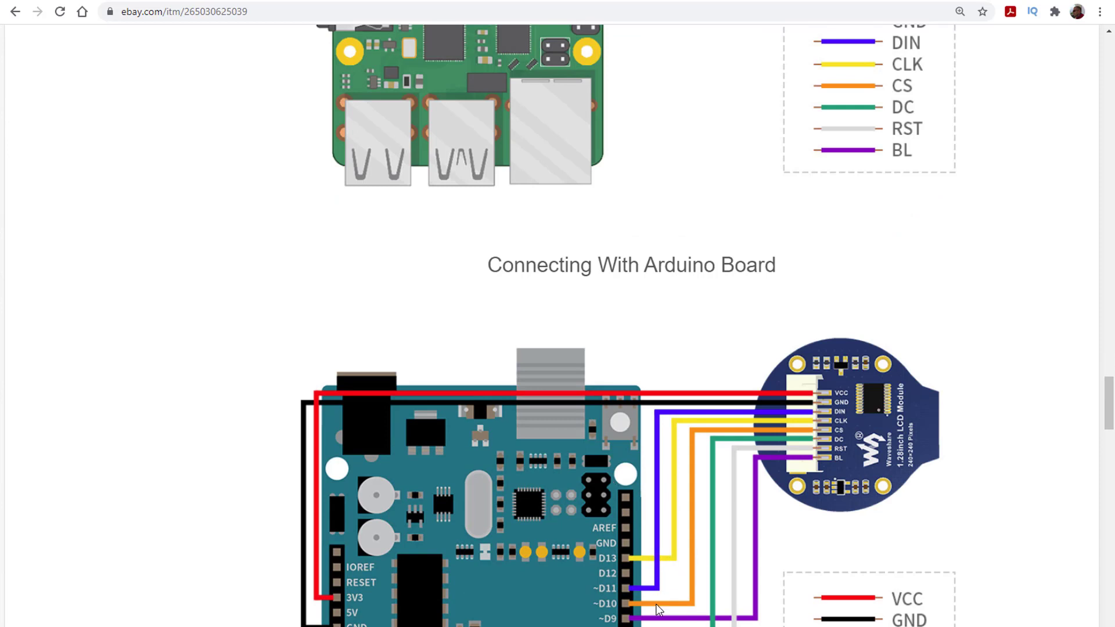
pyautogui.scroll(-3)
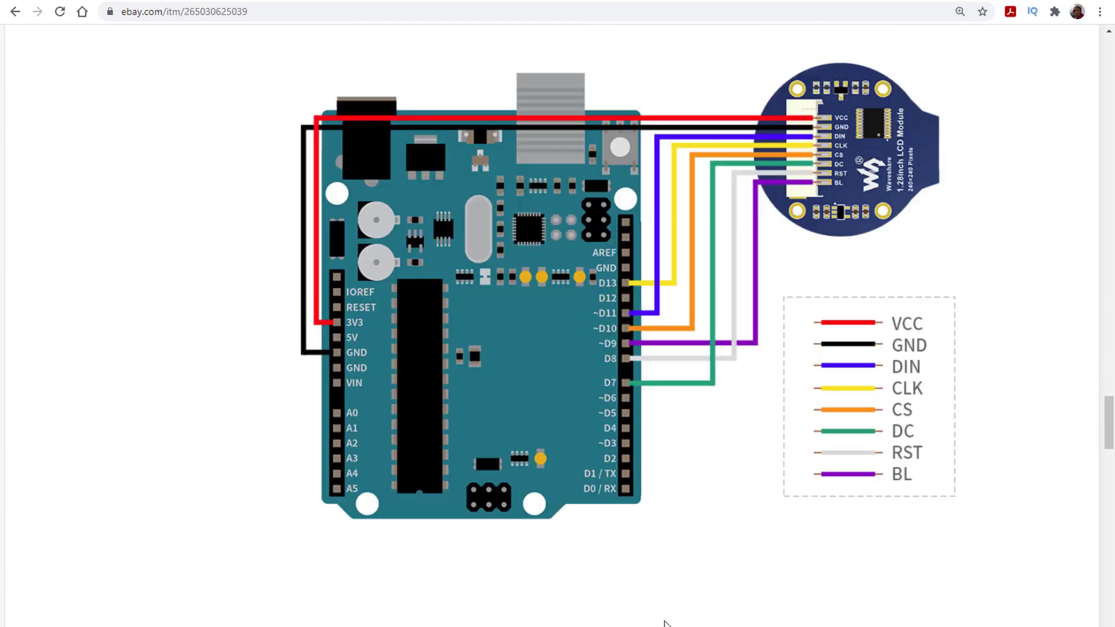
pyautogui.scroll(-3)
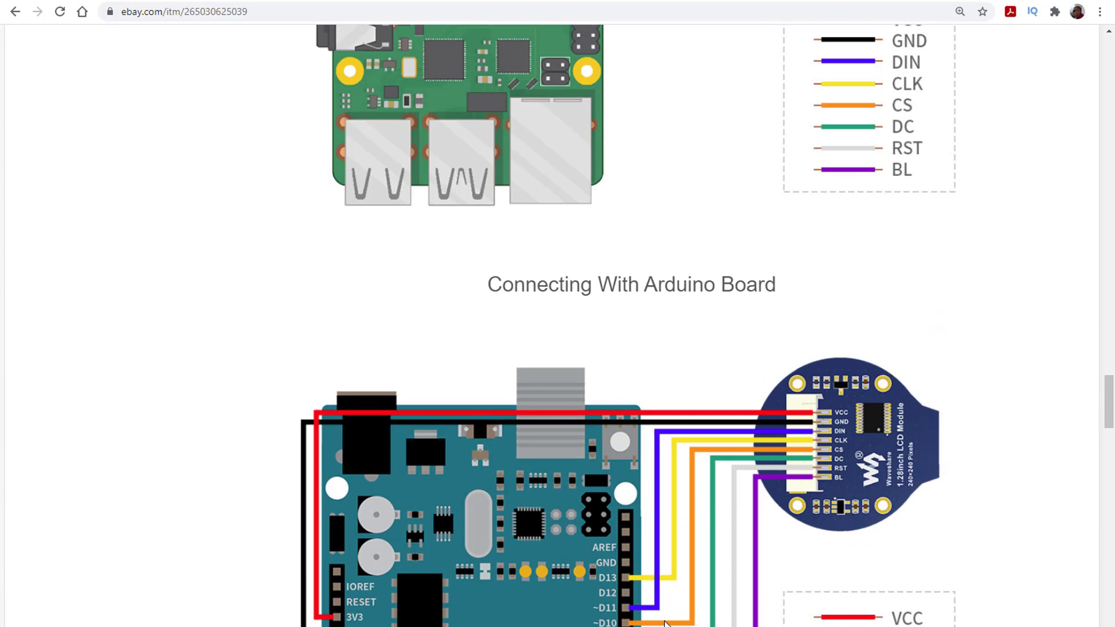
pyautogui.scroll(-3)
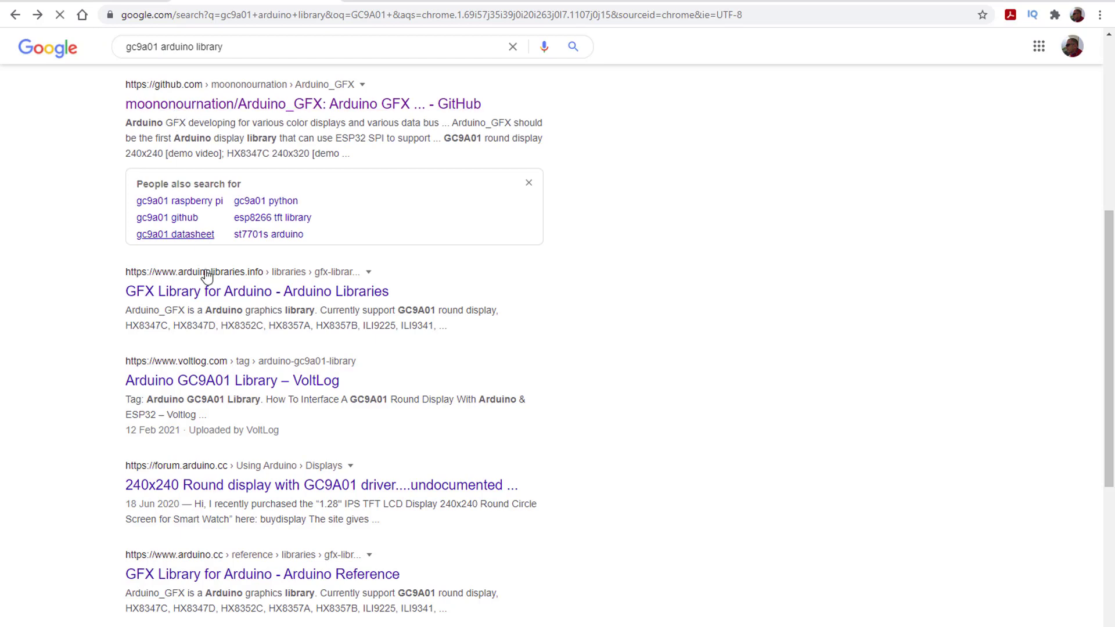
pyautogui.click(302, 104)
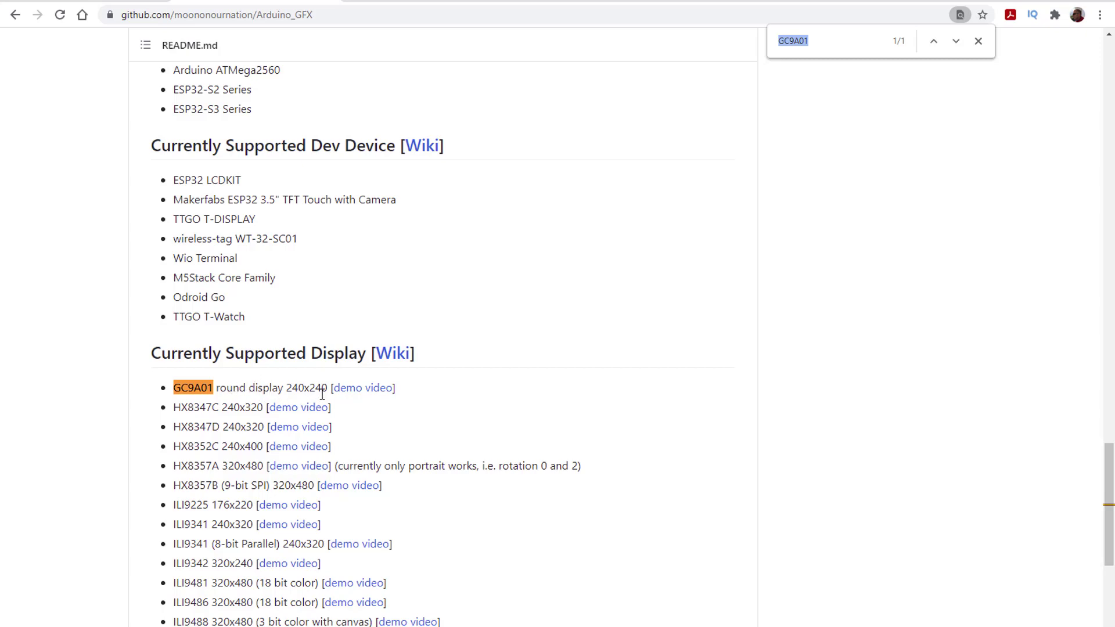
pyautogui.moveTo(321, 284)
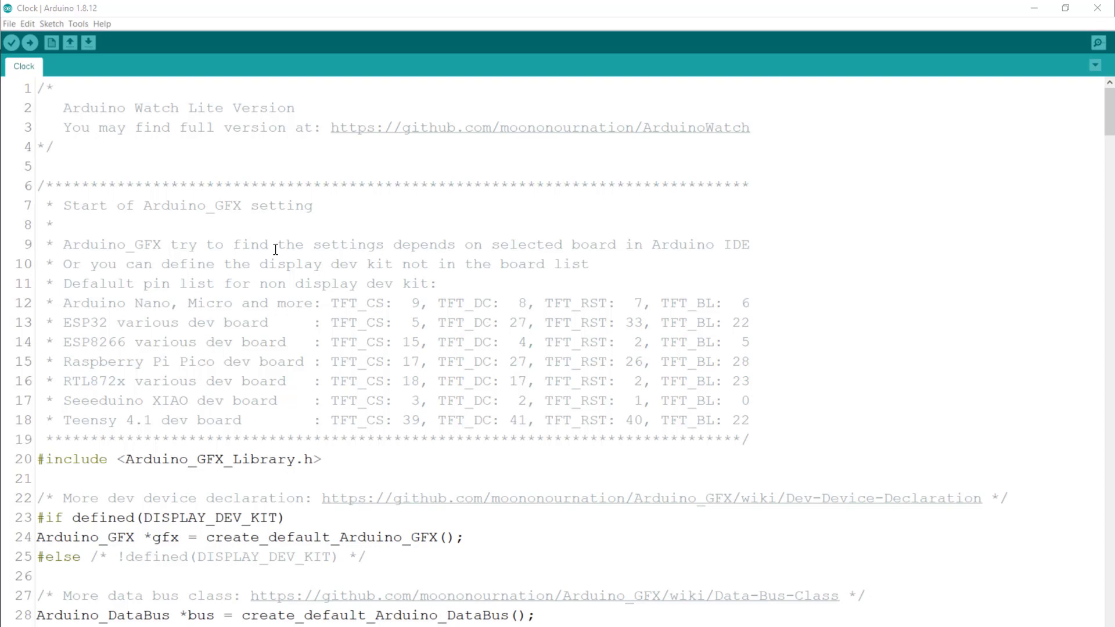
pyautogui.scroll(-3)
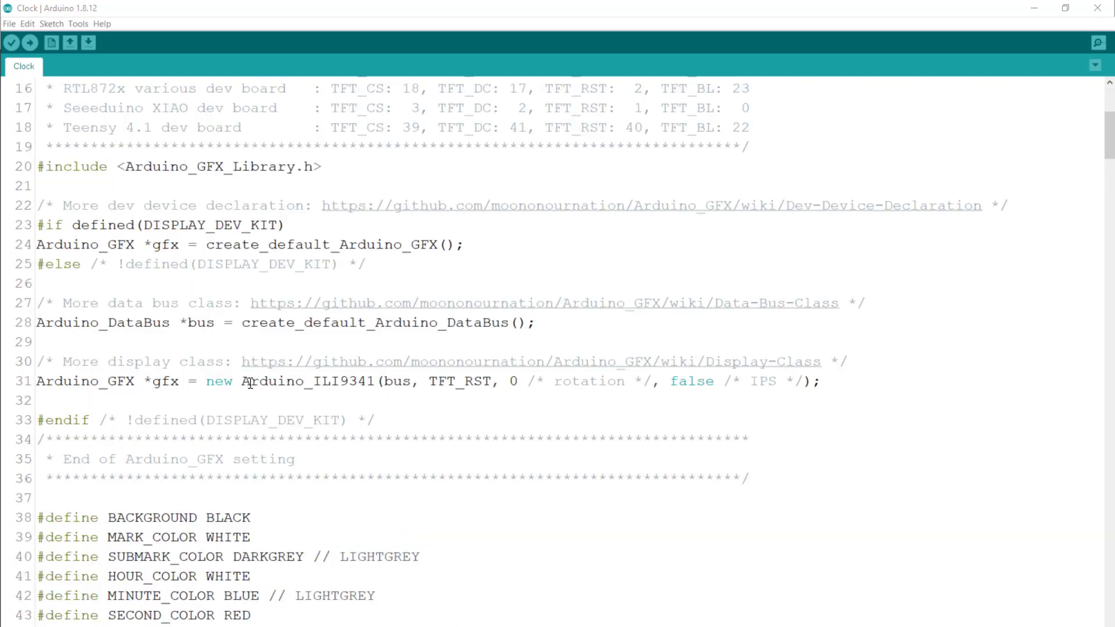
pyautogui.tripleClick(285, 381)
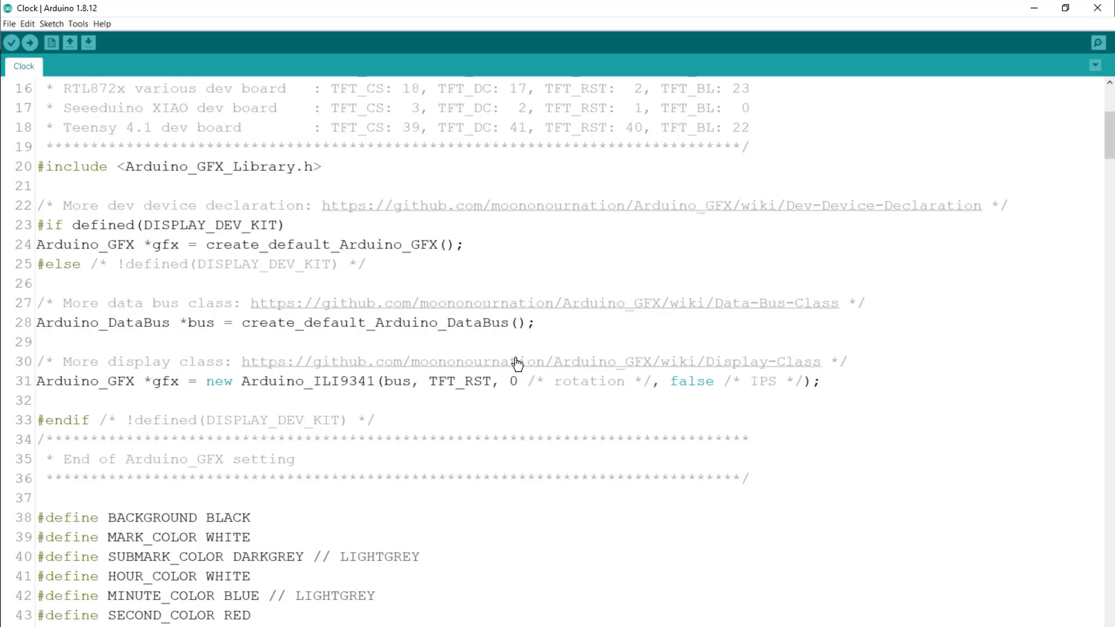
pyautogui.moveTo(776, 364)
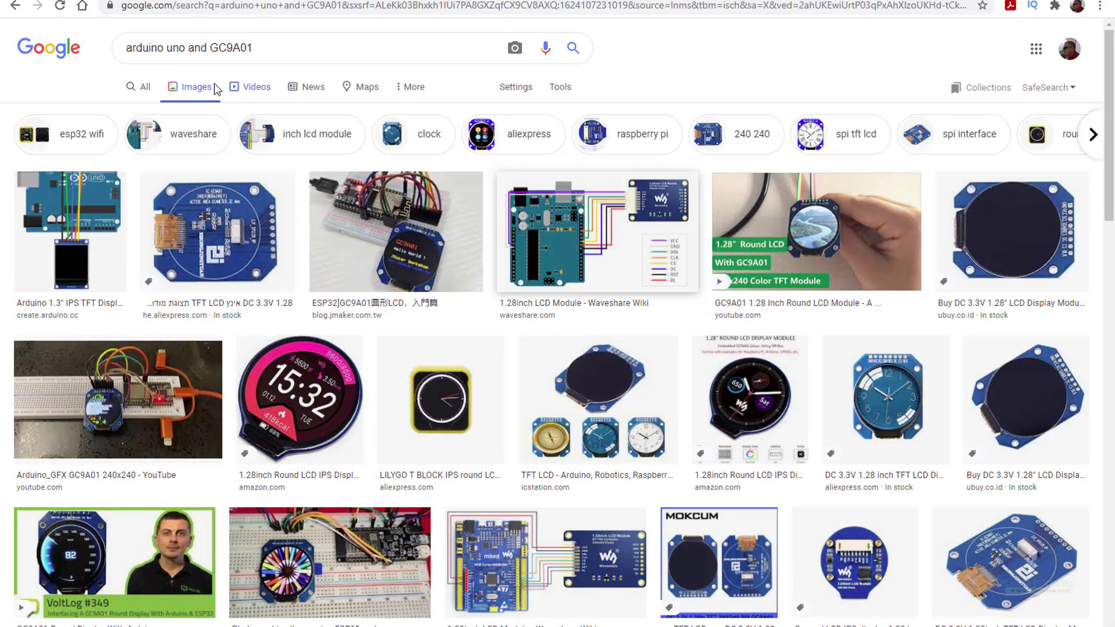
# Go to the Waveshare wiki's Resources section and download the 1.28inch LCD demo codes.
pyautogui.click(184, 47)
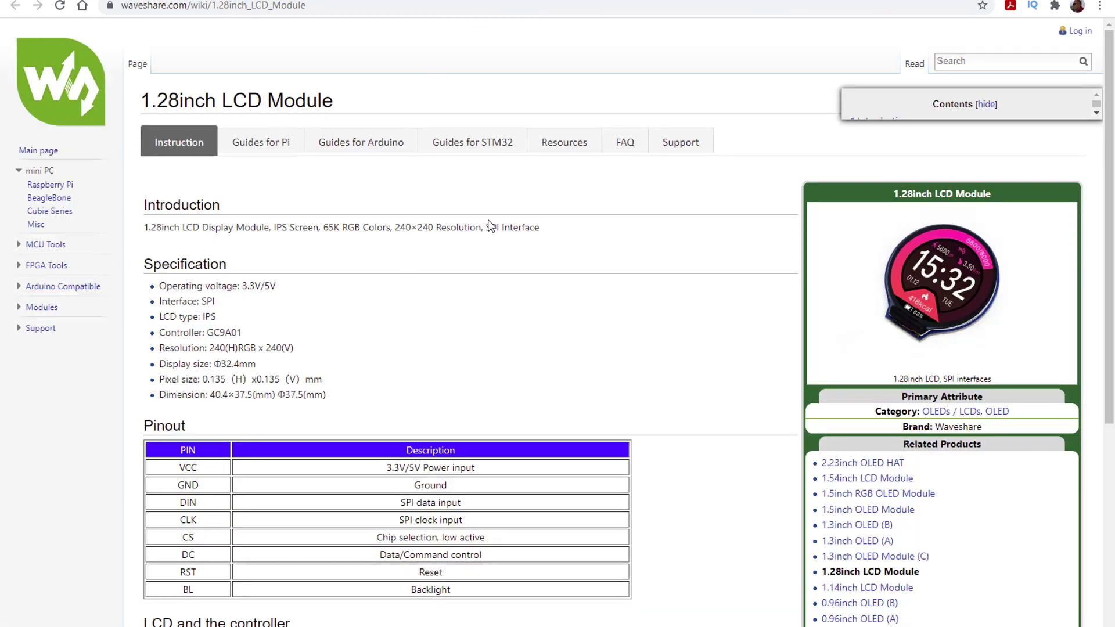
pyautogui.moveTo(576, 153)
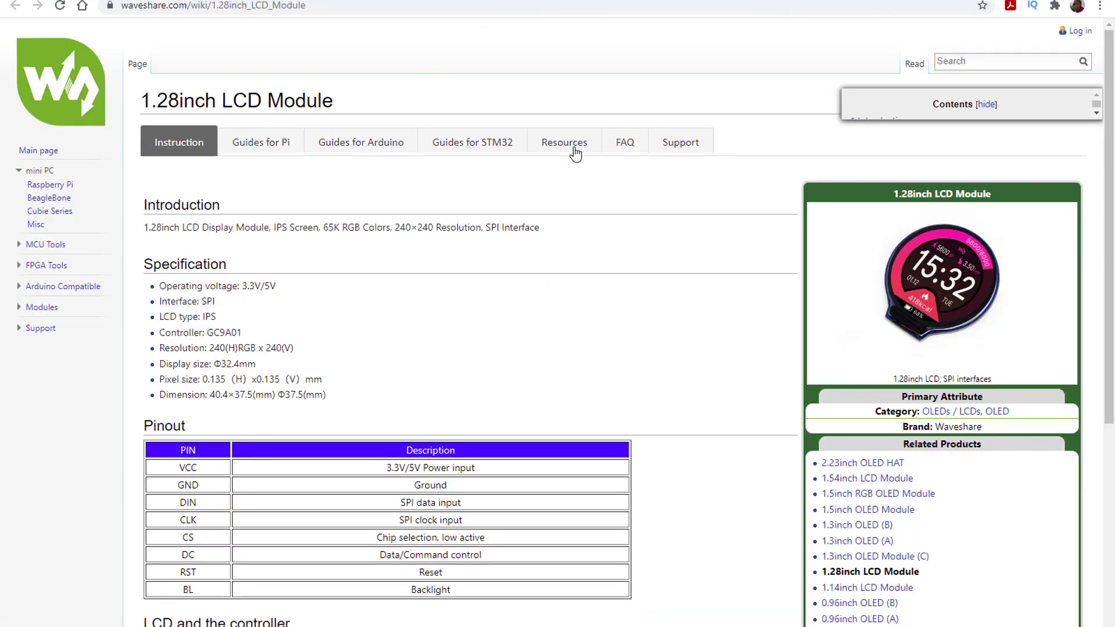
pyautogui.click(563, 142)
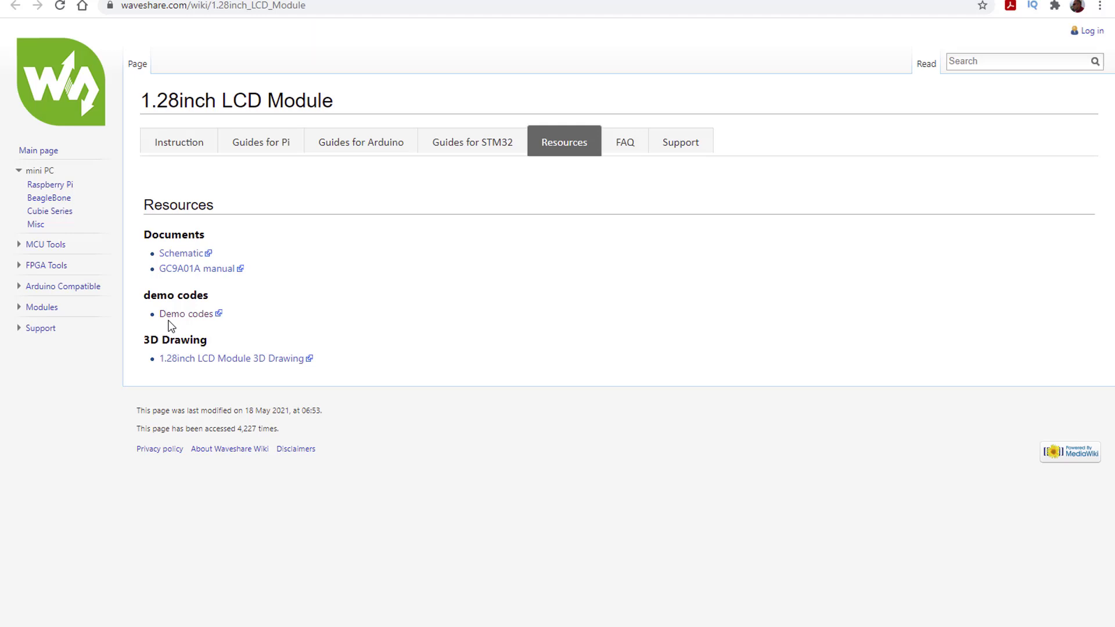
pyautogui.moveTo(185, 313)
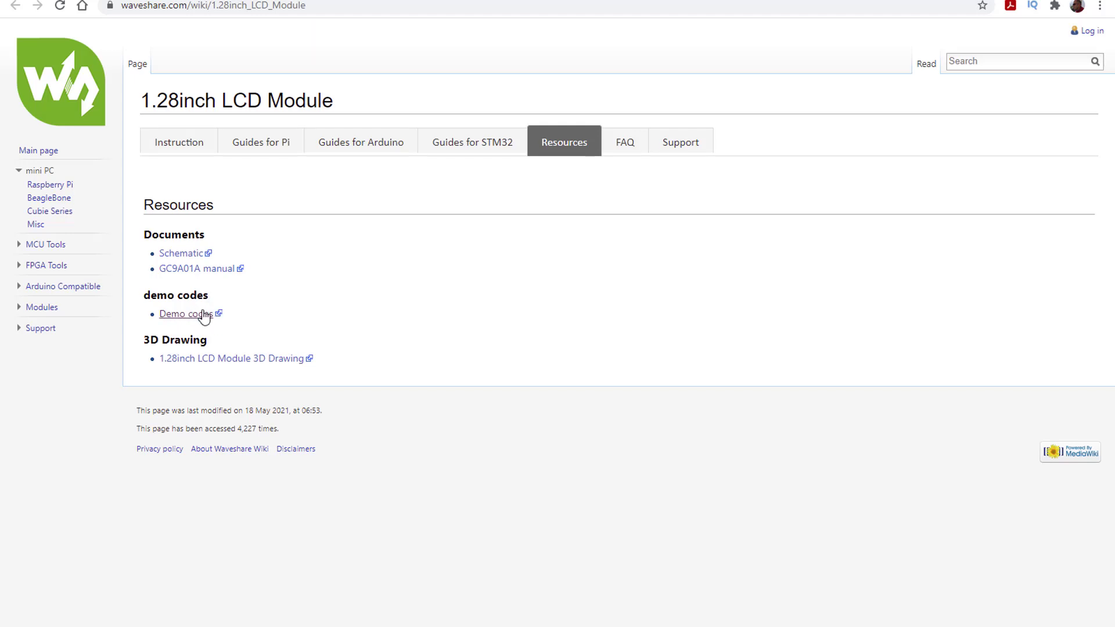
pyautogui.click(545, 349)
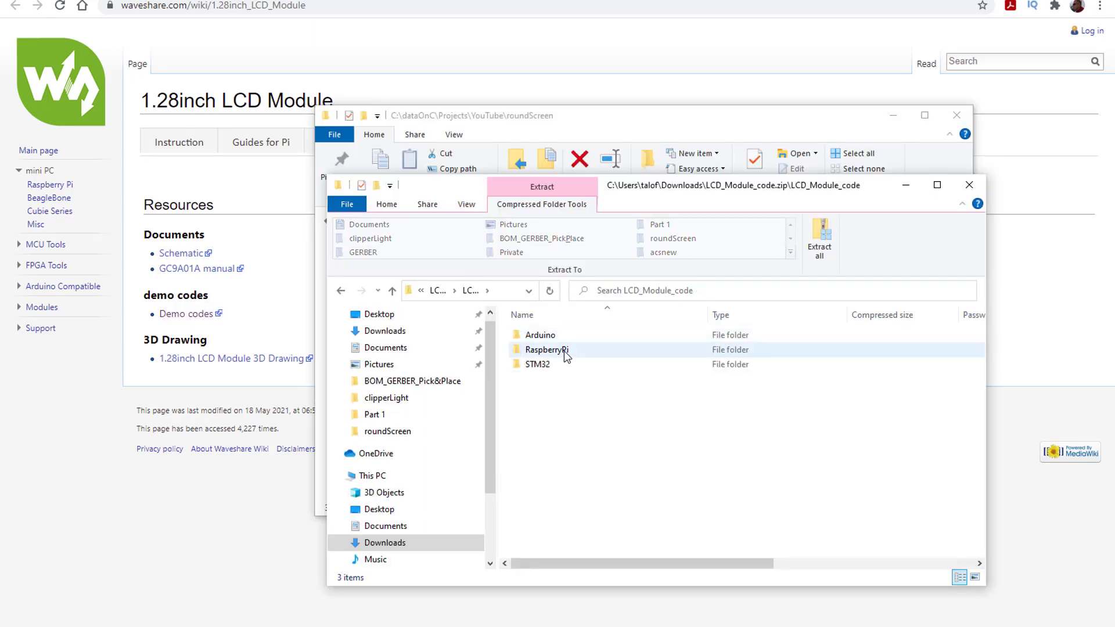
# Open the Arduino folder, then the LCD_1inch28 demo folder, in LCD_Module_code.zip.
pyautogui.doubleClick(539, 334)
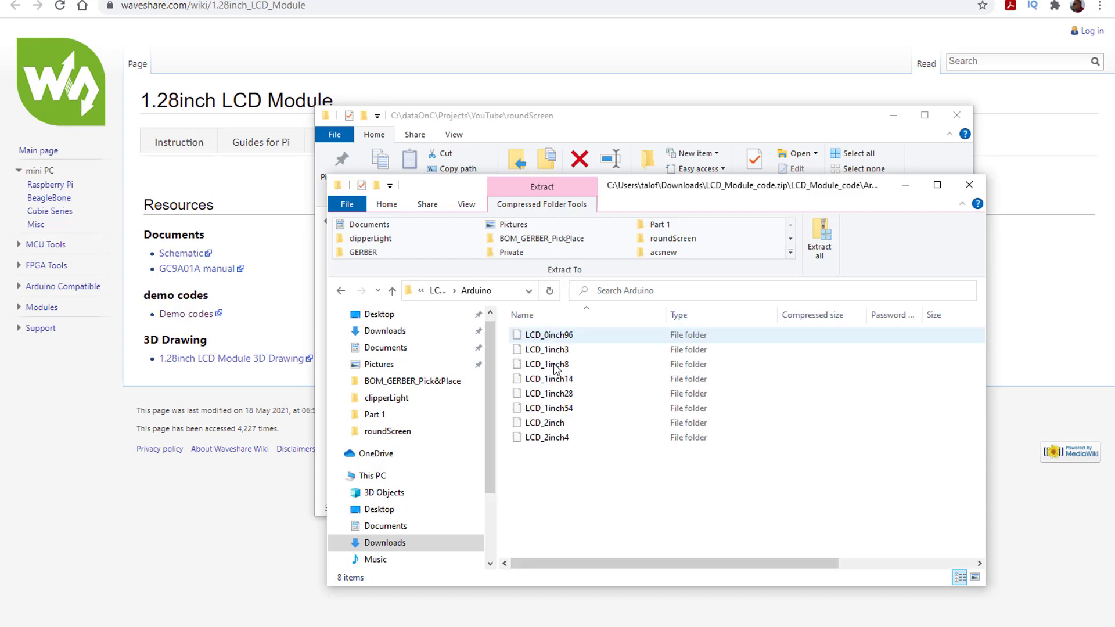
pyautogui.click(548, 393)
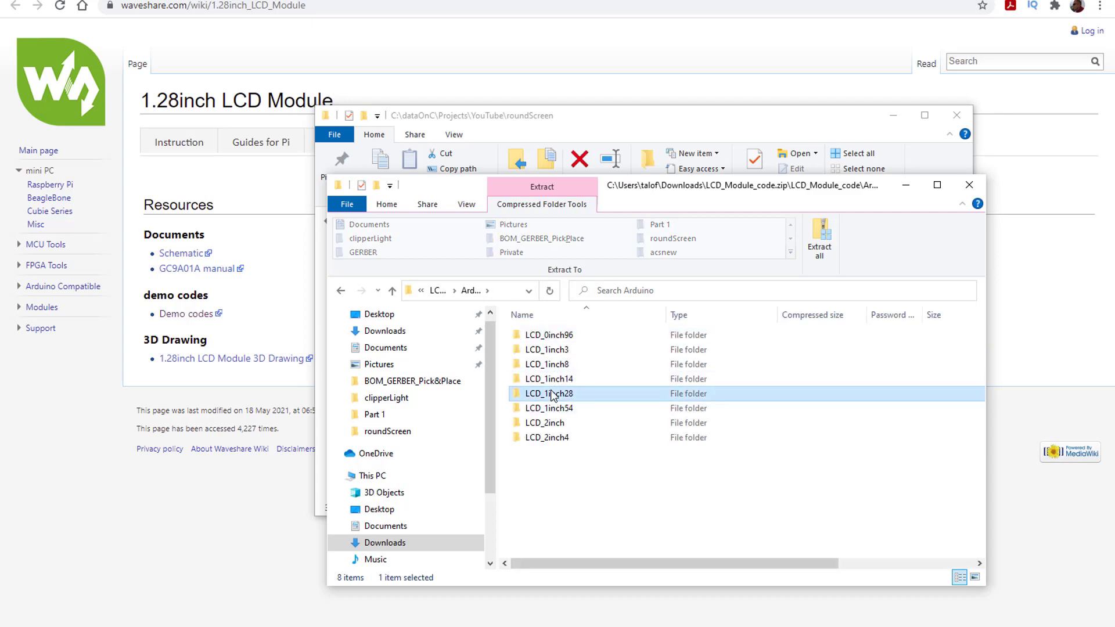
pyautogui.doubleClick(549, 393)
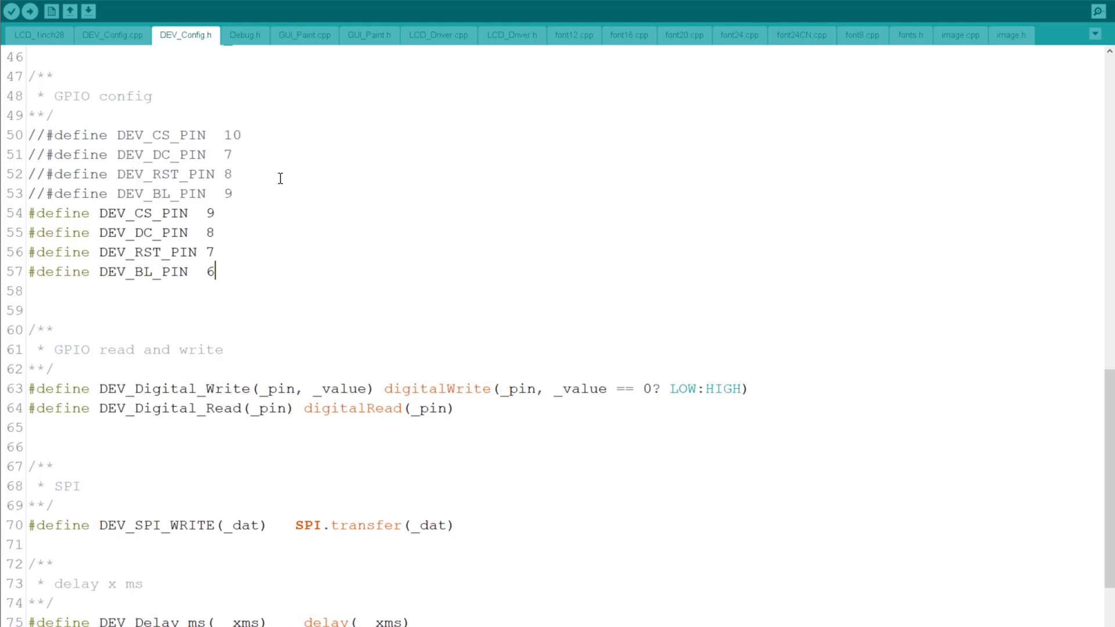
pyautogui.moveTo(183, 213)
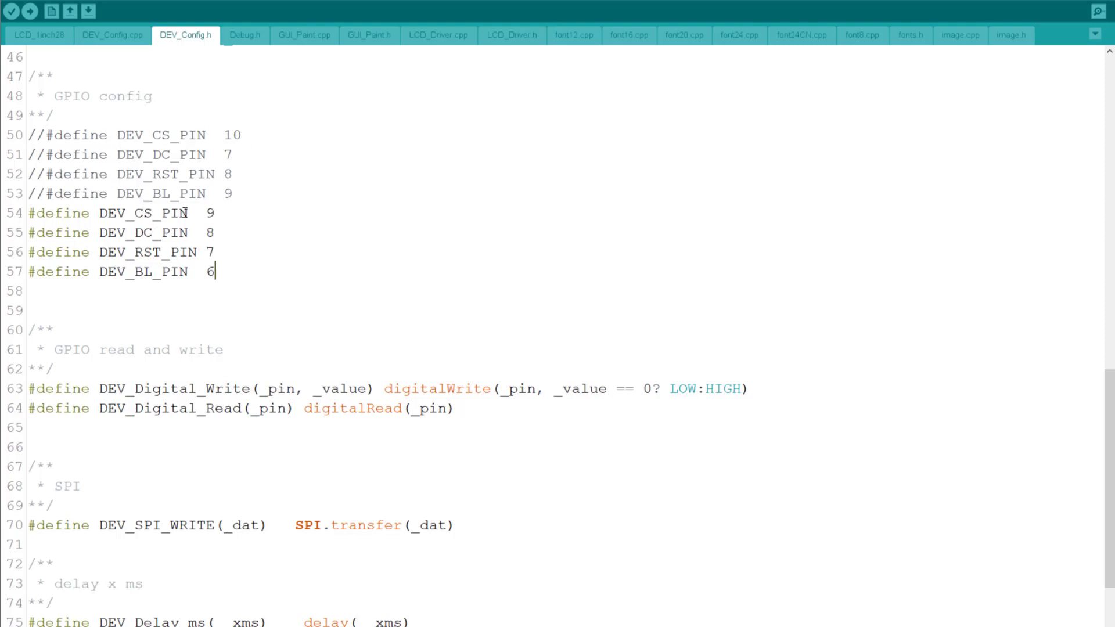